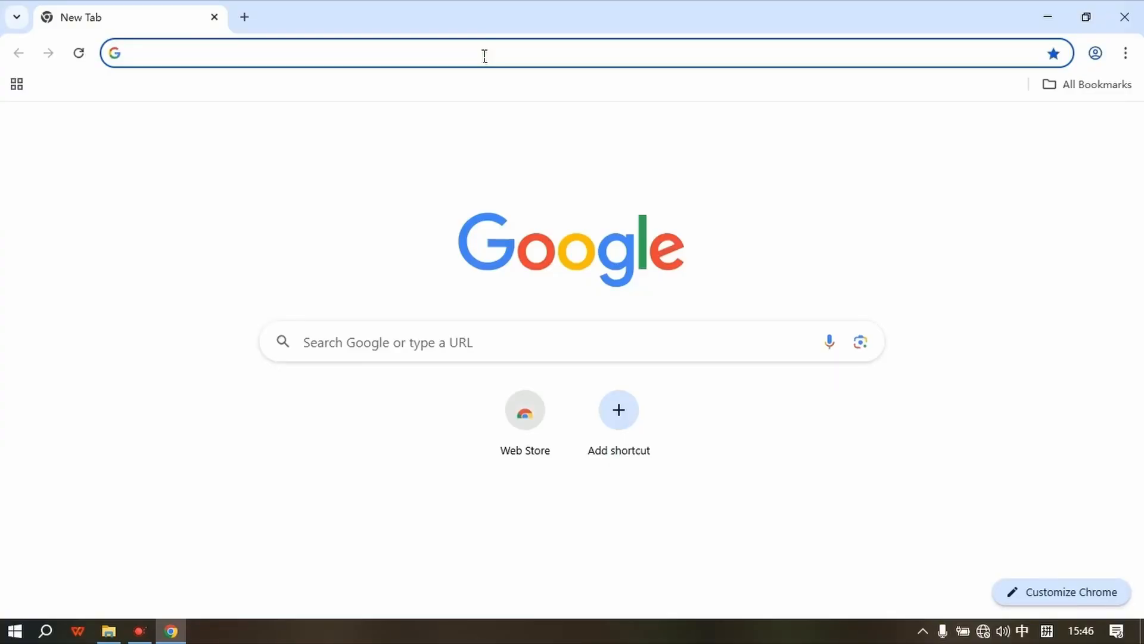
# Load the ONU stick's web interface at 192.168.11.1 to reach its login page
pyautogui.write('192.')
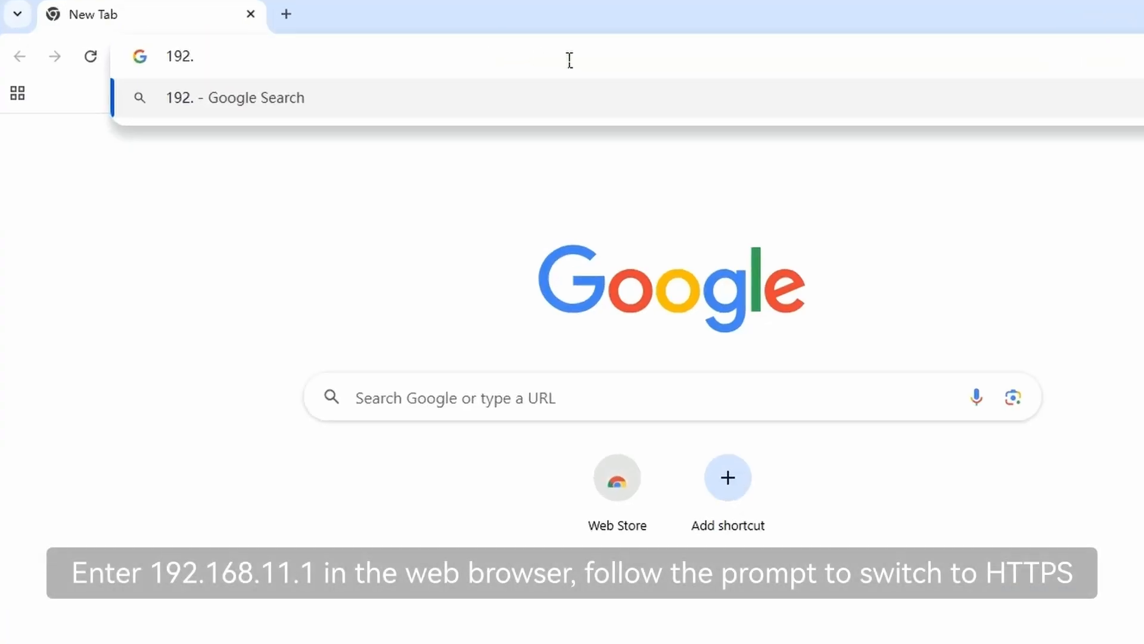
pyautogui.write('168.11.1')
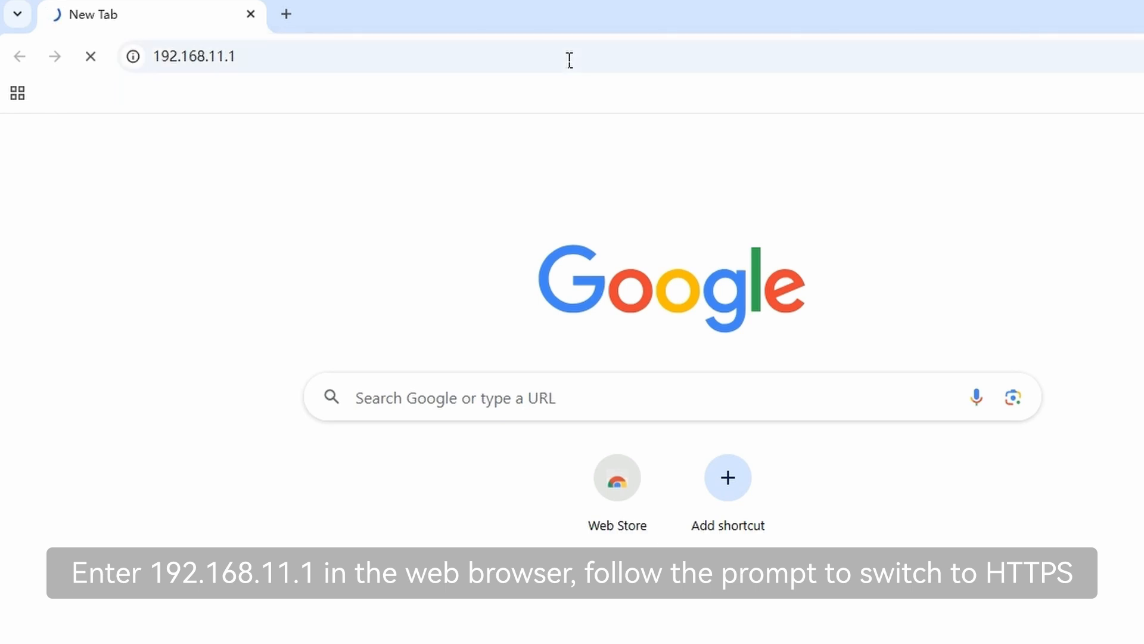
pyautogui.press('Return')
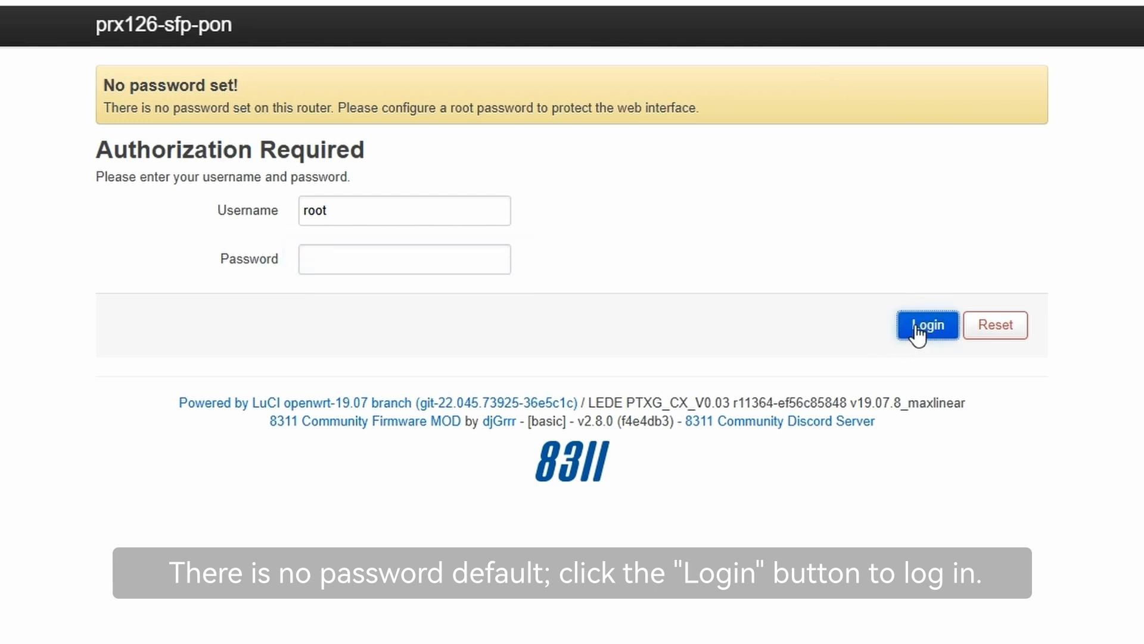
# Log in as root with a blank password and reach System > Administration's Router Password page
pyautogui.click(928, 324)
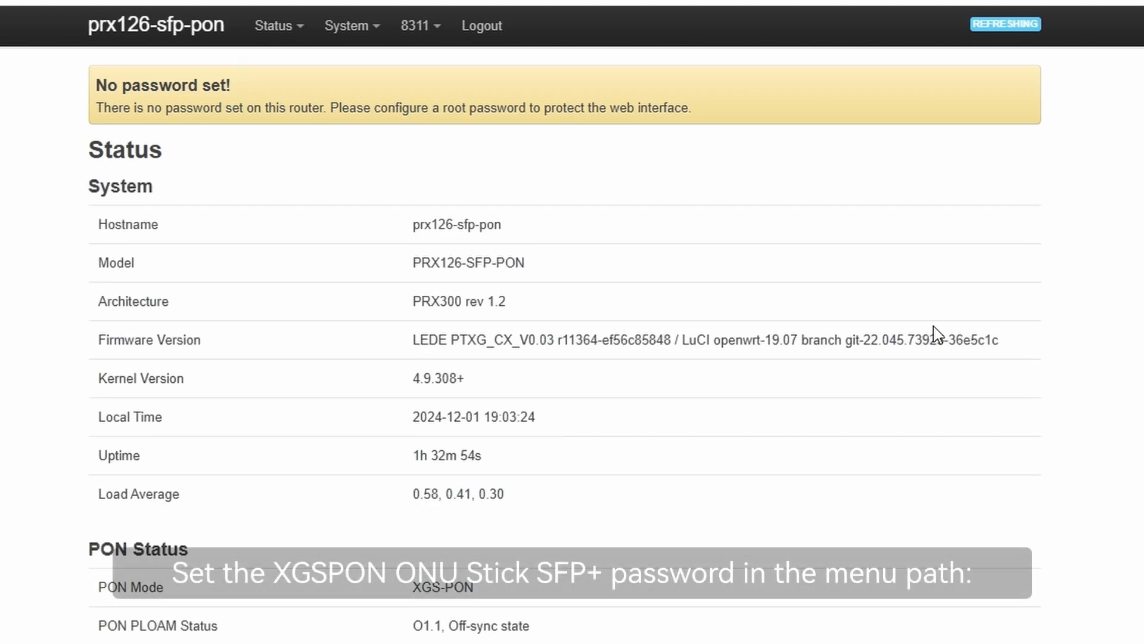
pyautogui.click(351, 26)
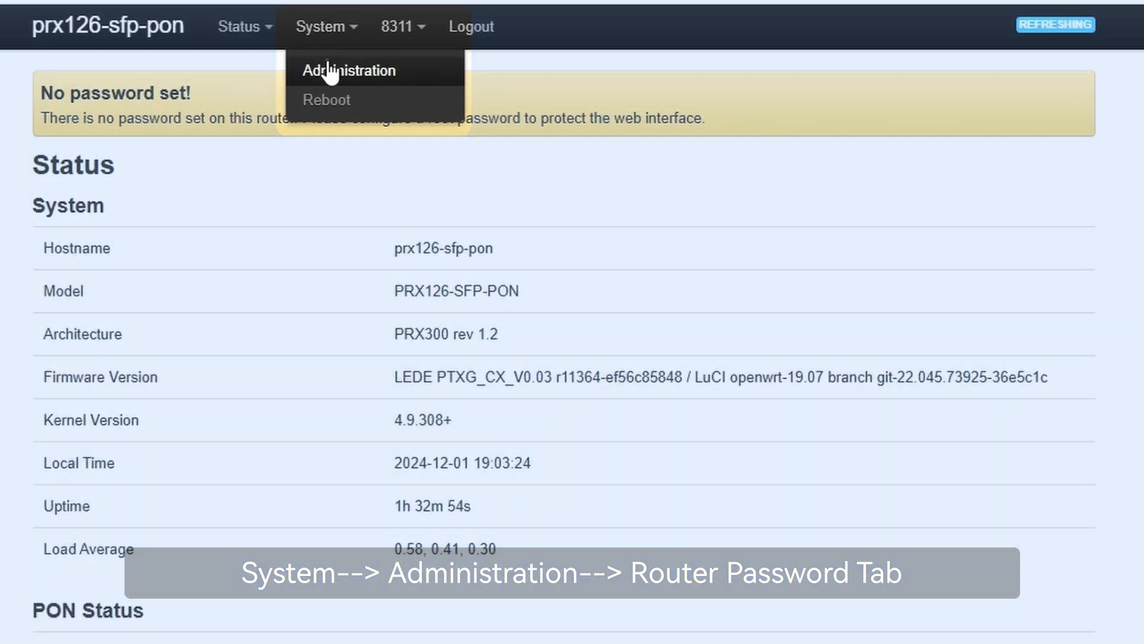
pyautogui.click(349, 70)
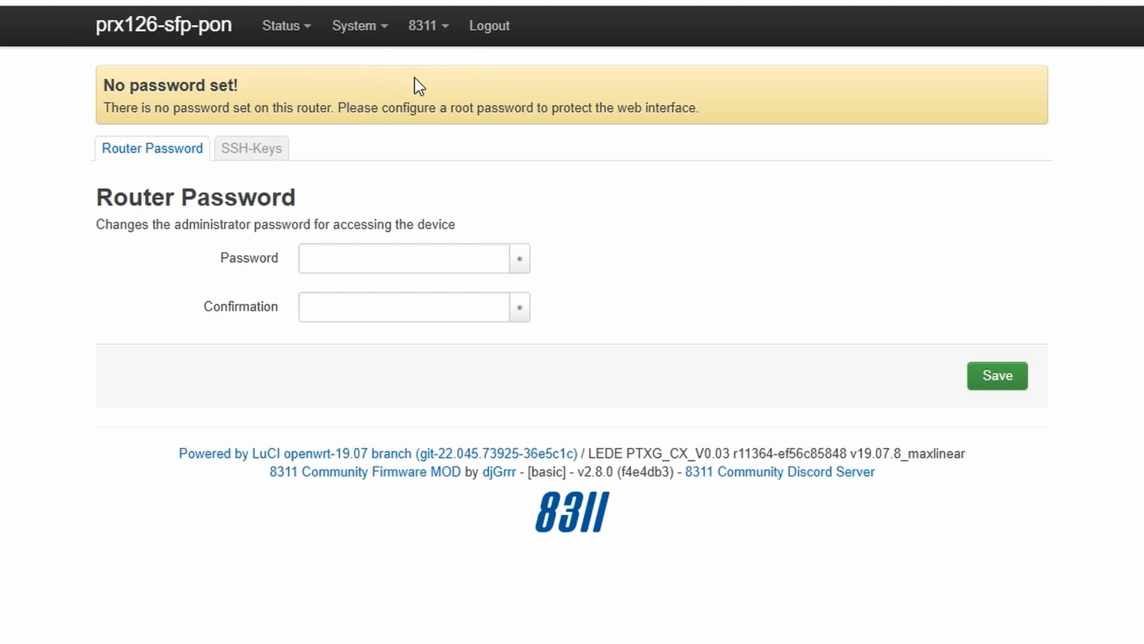
pyautogui.click(424, 25)
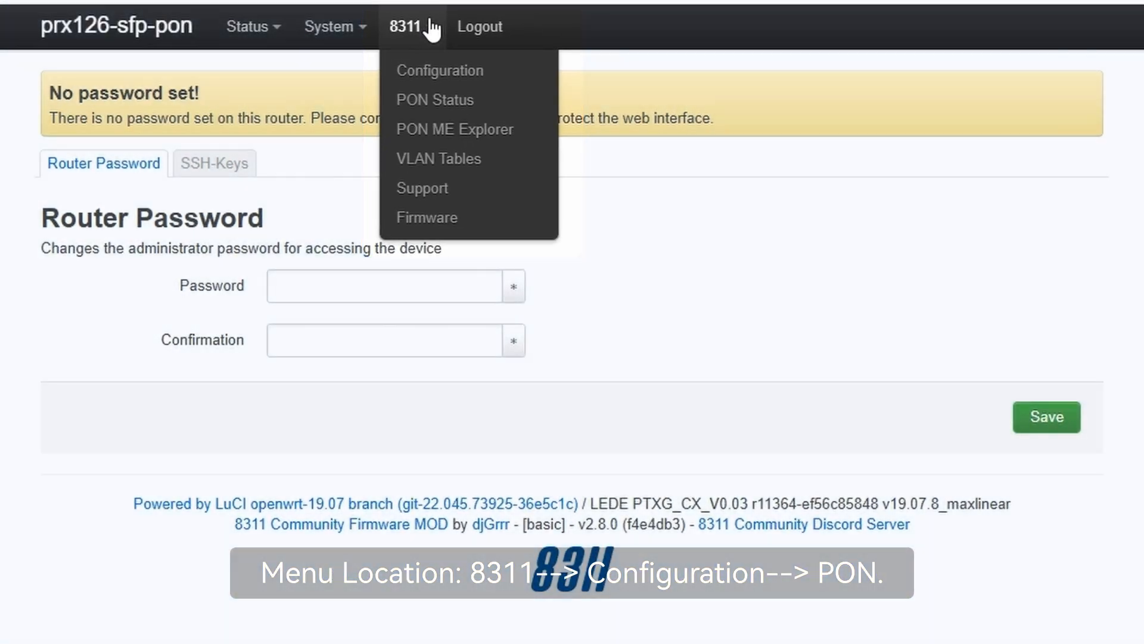
pyautogui.moveTo(440, 70)
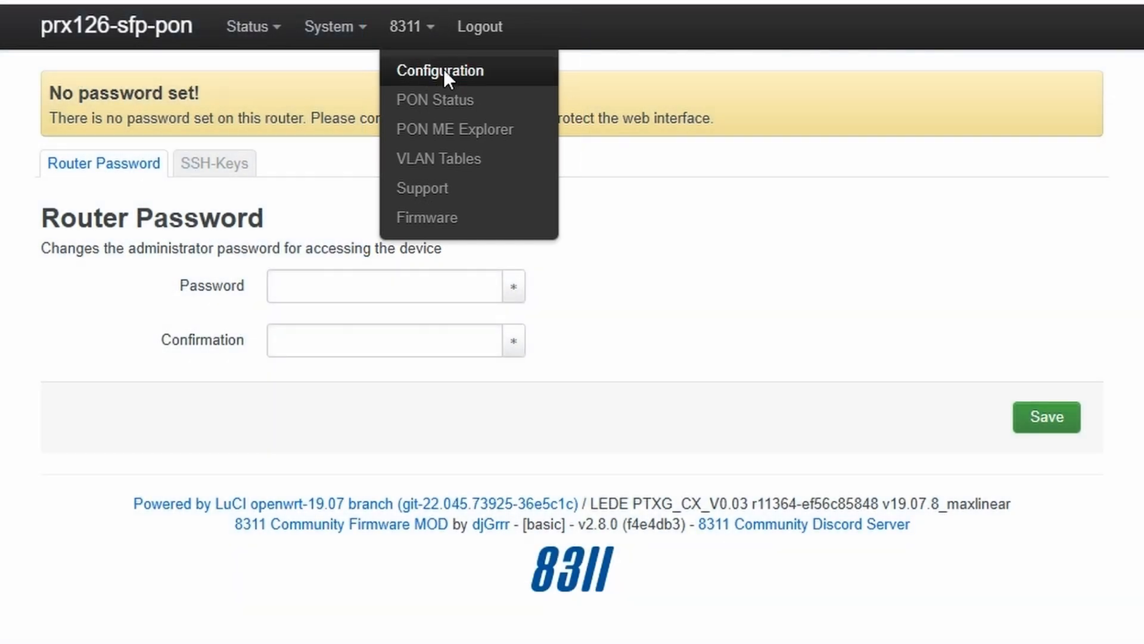
# On the 8311 Configuration PON page, keep PON Mode at XGS-PON and save
pyautogui.click(441, 71)
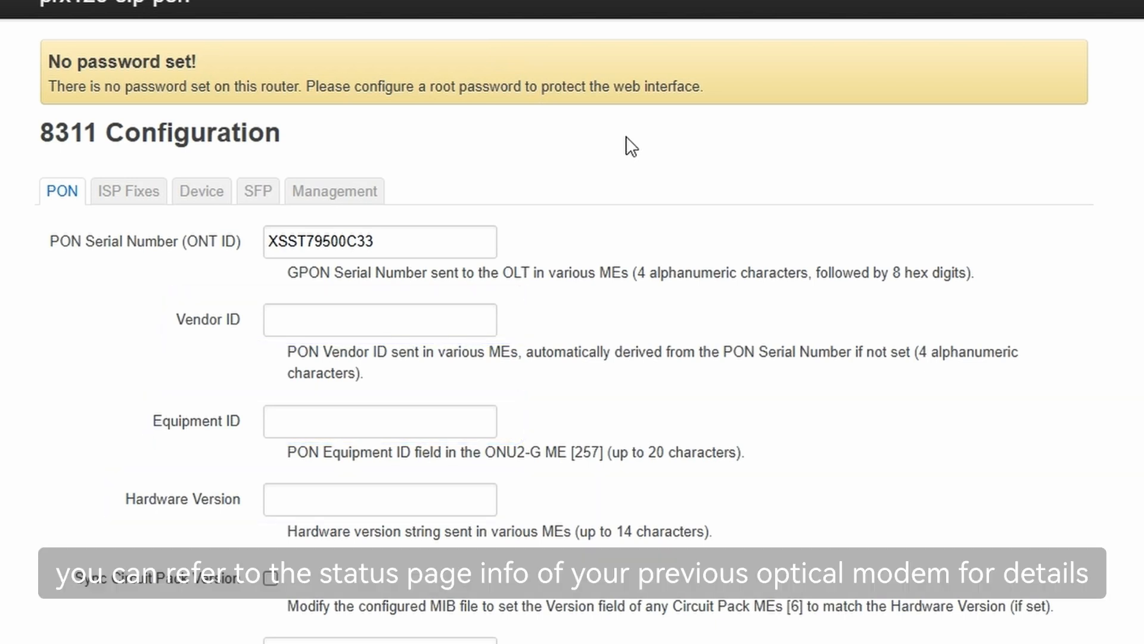
pyautogui.scroll(-3)
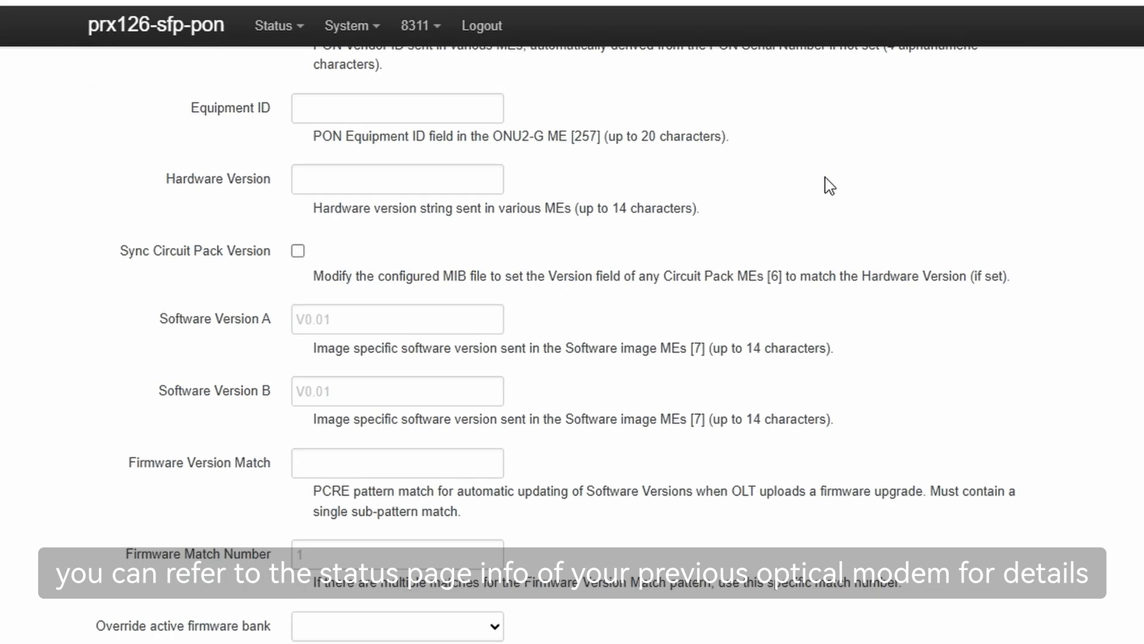
pyautogui.scroll(-3)
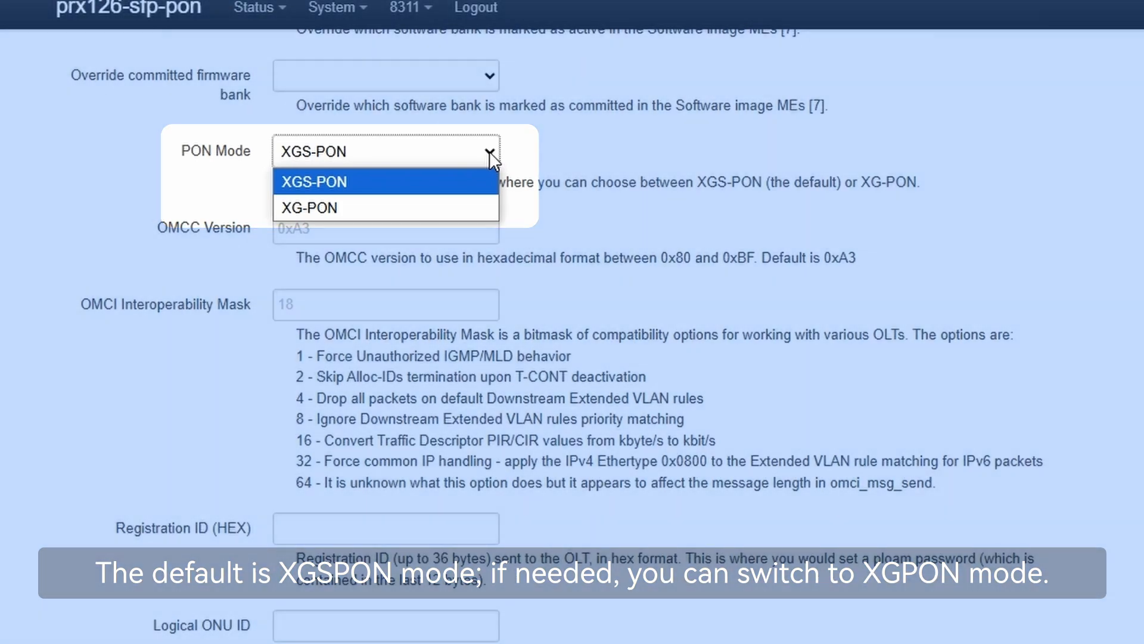
pyautogui.click(313, 182)
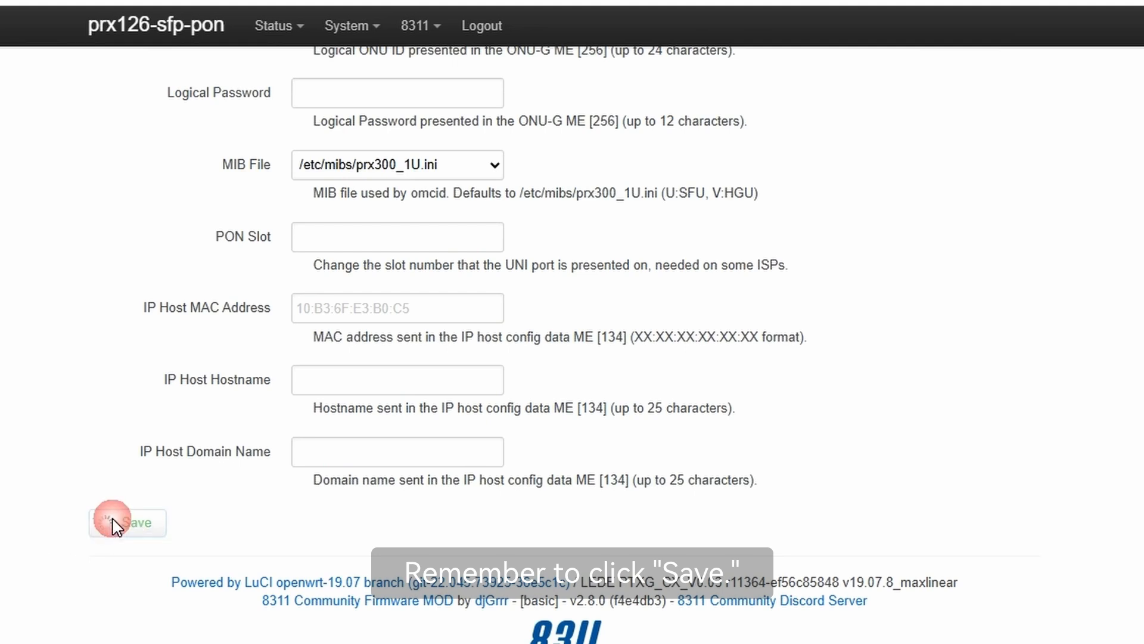
pyautogui.click(127, 522)
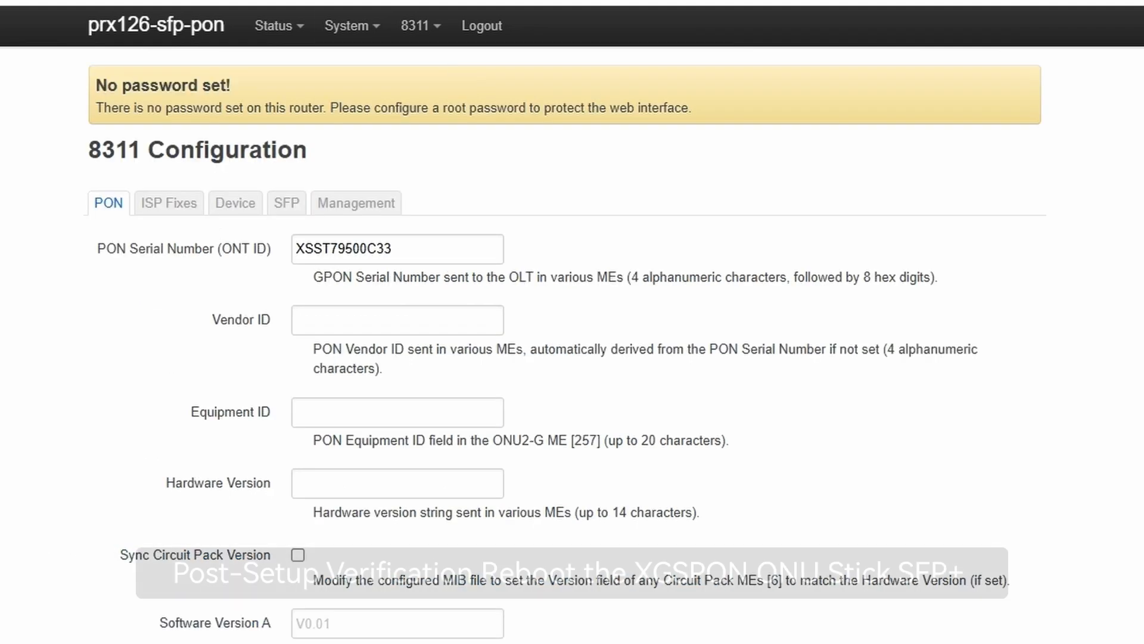
# Reboot the ONU stick from System > Reboot, then log back in as root
pyautogui.click(350, 25)
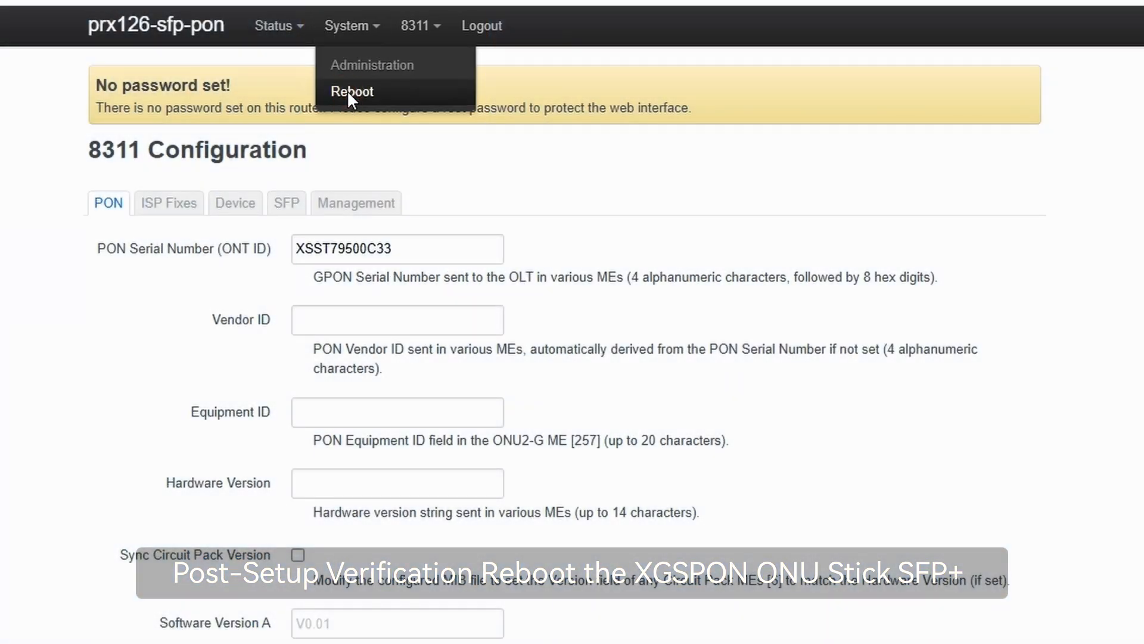
pyautogui.click(351, 91)
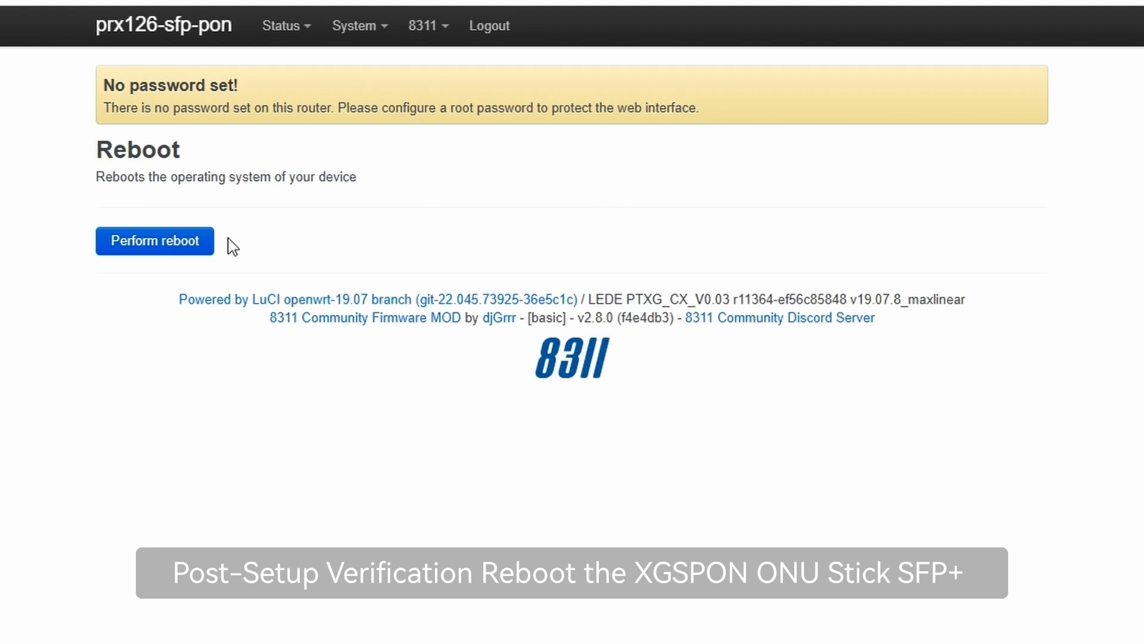
pyautogui.moveTo(168, 241)
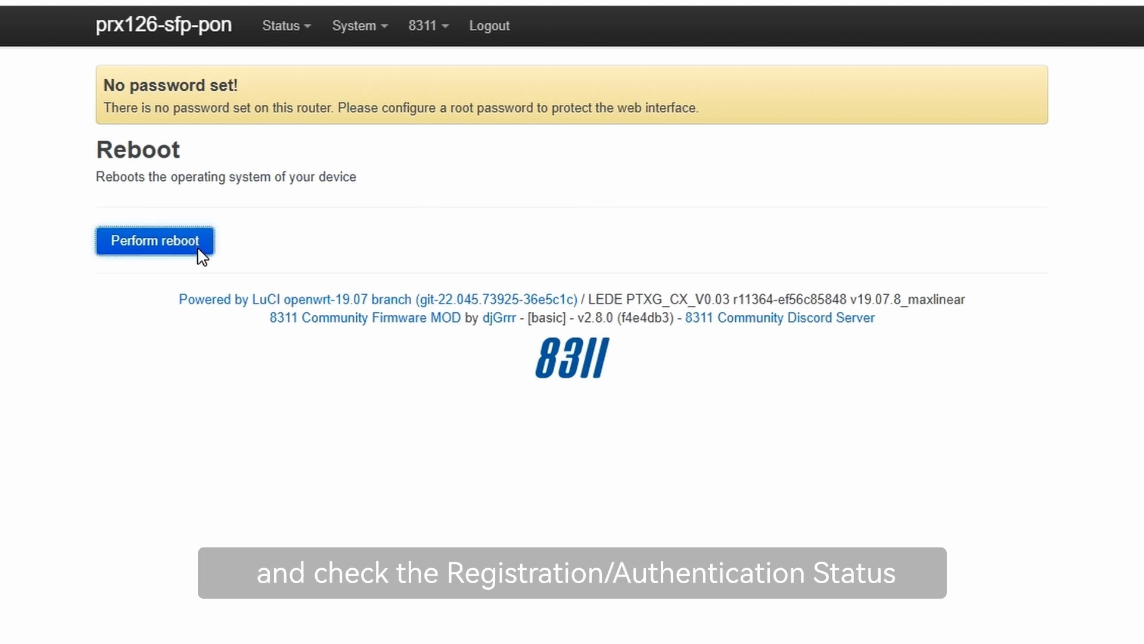
pyautogui.click(155, 241)
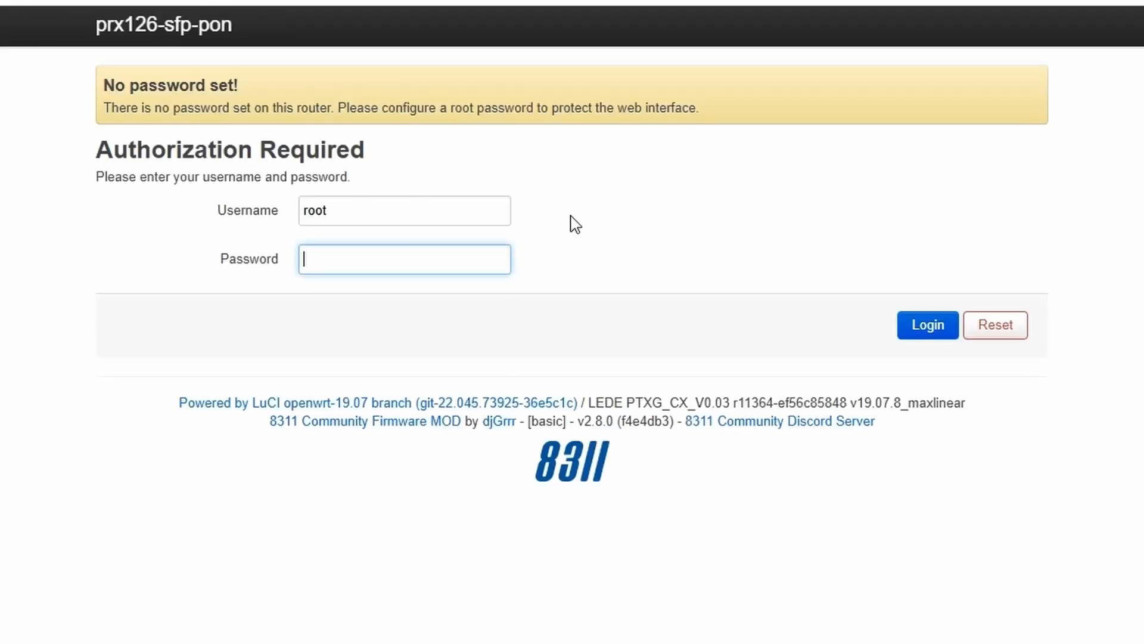
pyautogui.moveTo(927, 325)
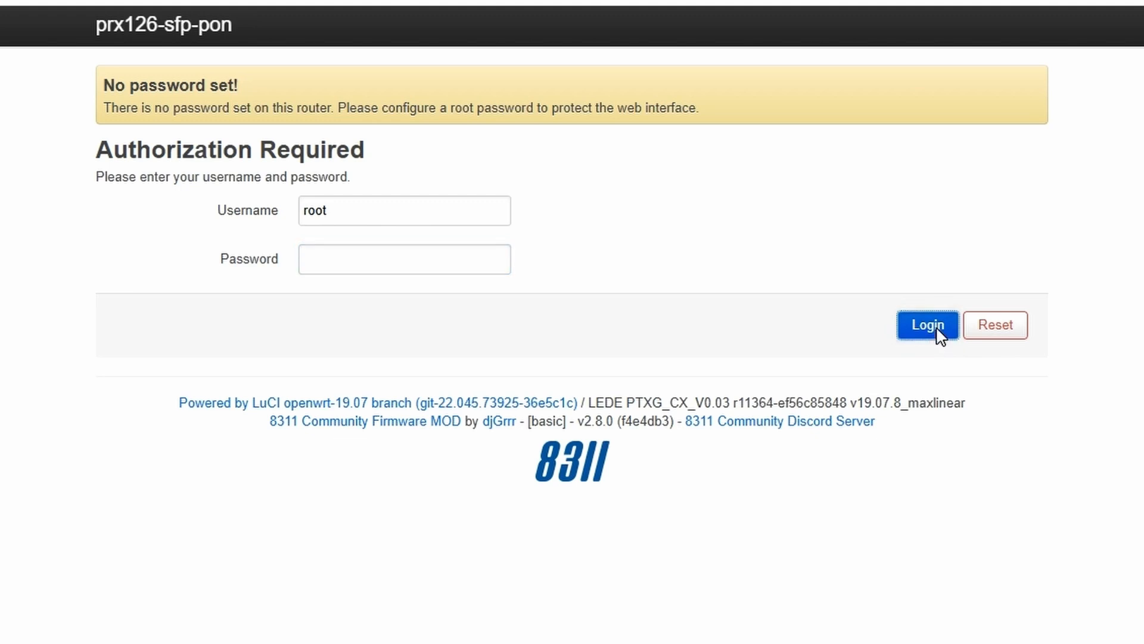
pyautogui.click(926, 324)
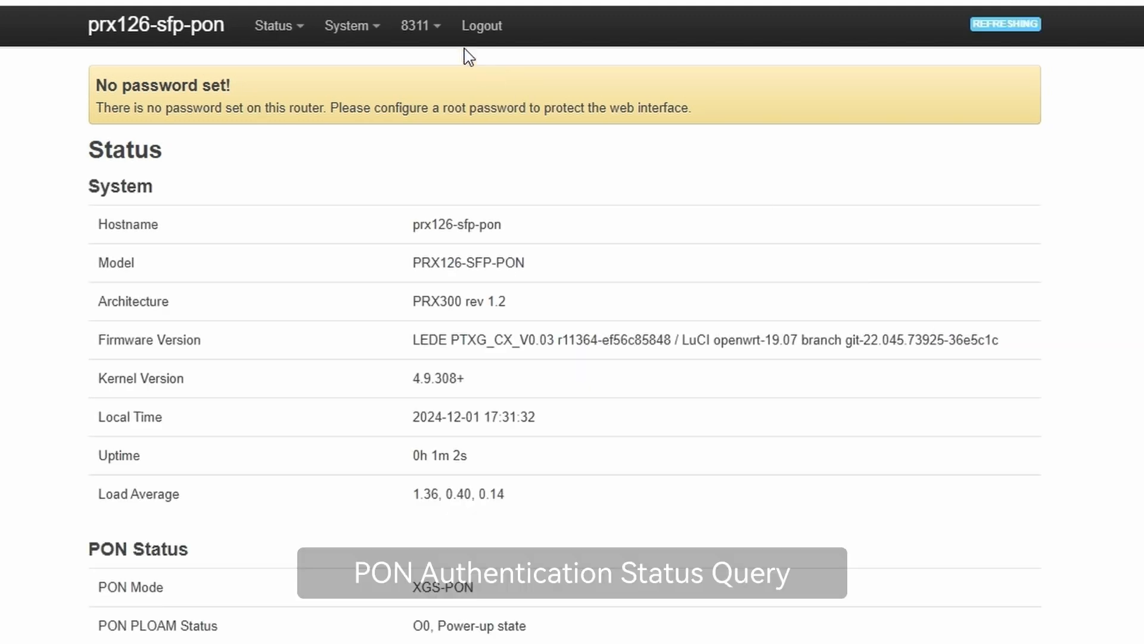
pyautogui.click(416, 25)
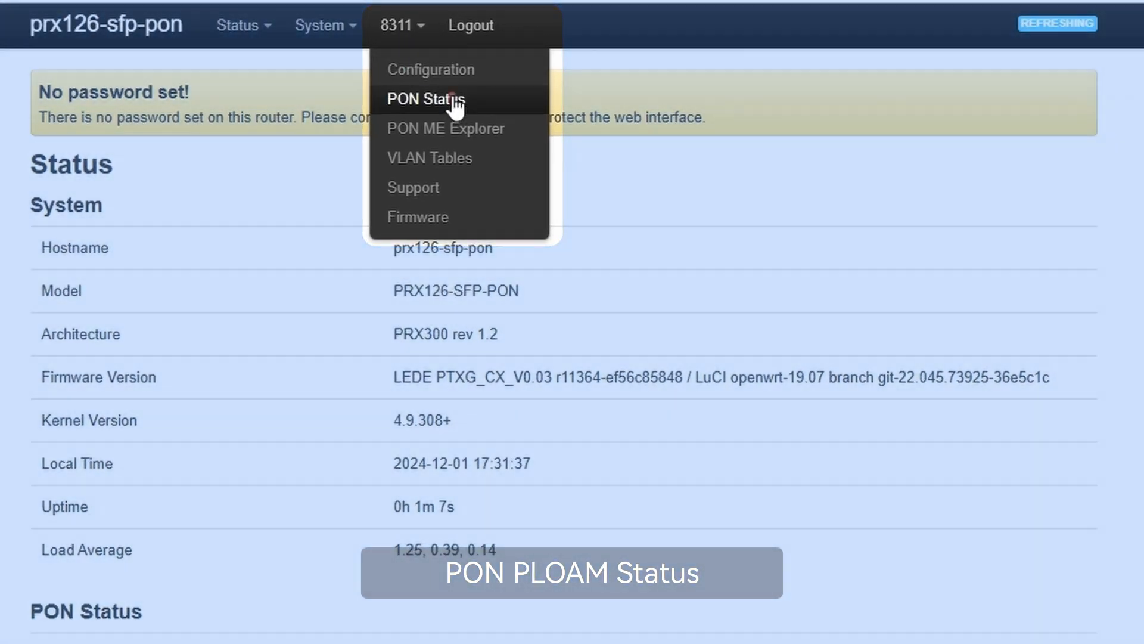
# View 8311 PON Status showing PLOAM status O5.1, Associated state, then the GEM Status table
pyautogui.click(426, 98)
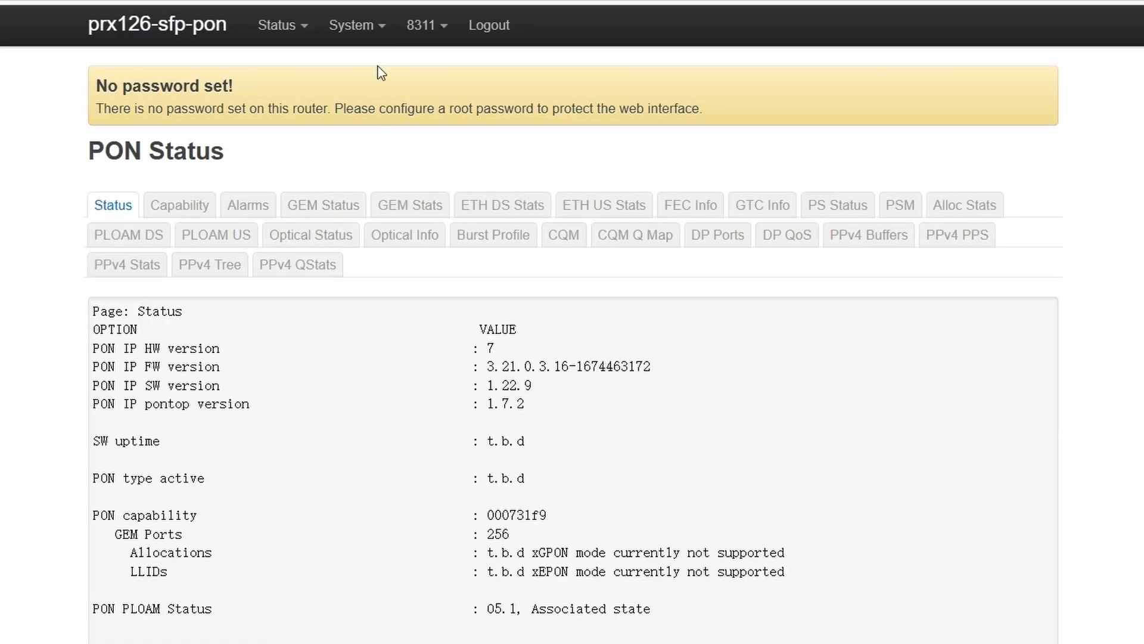
pyautogui.scroll(-3)
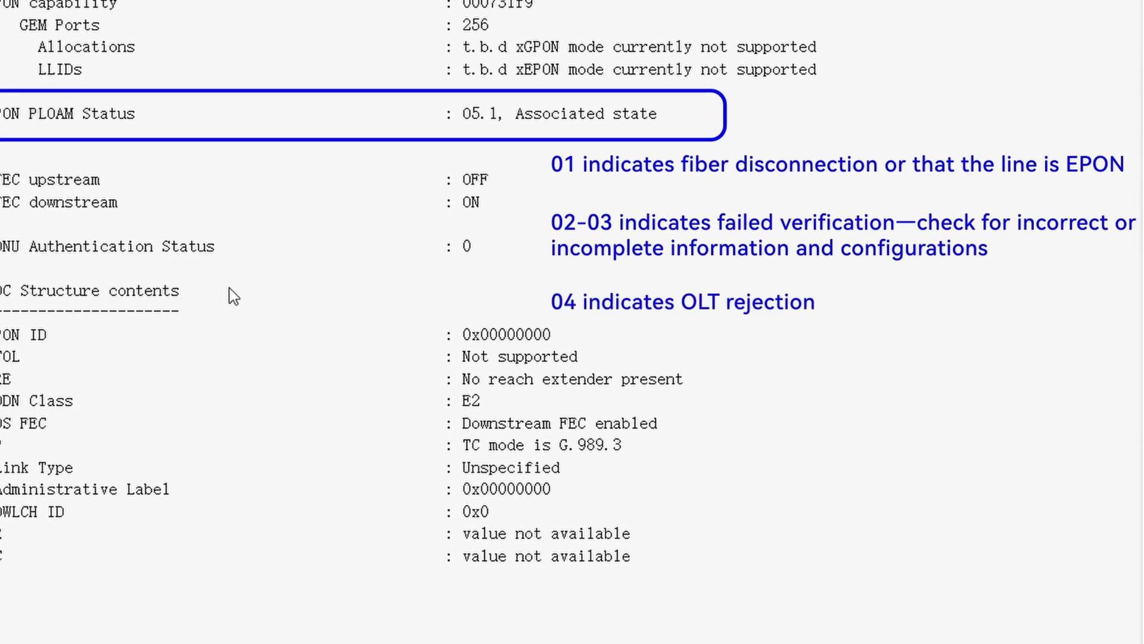
pyautogui.click(323, 205)
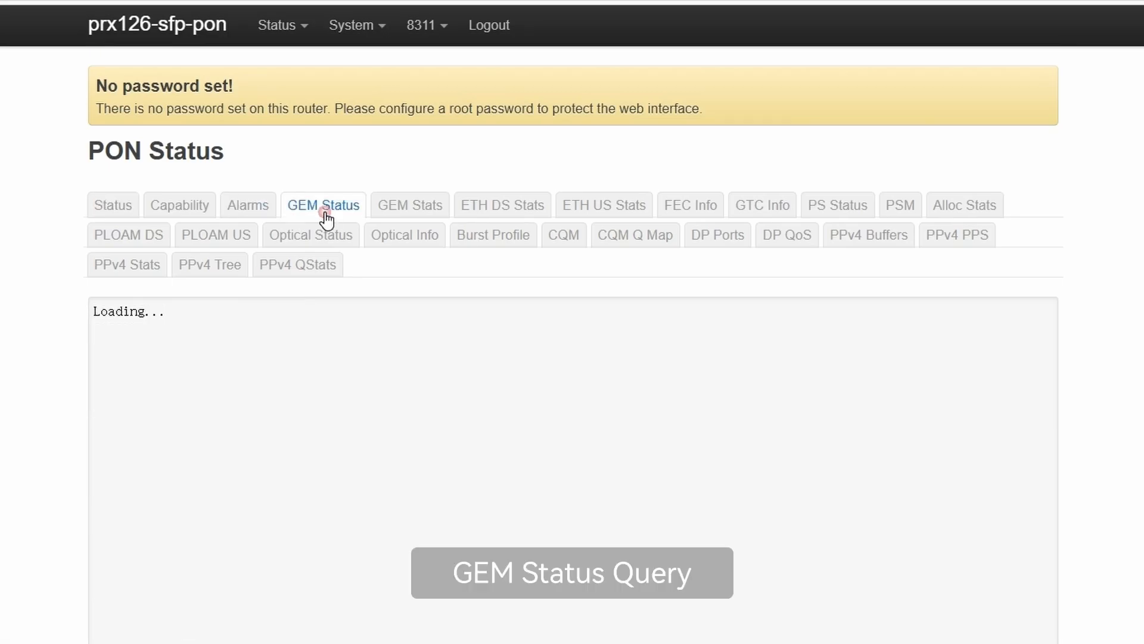
# Review GEM port status and Optical Status readings with -20.65 dBm receive power, then Optical Info
pyautogui.click(323, 205)
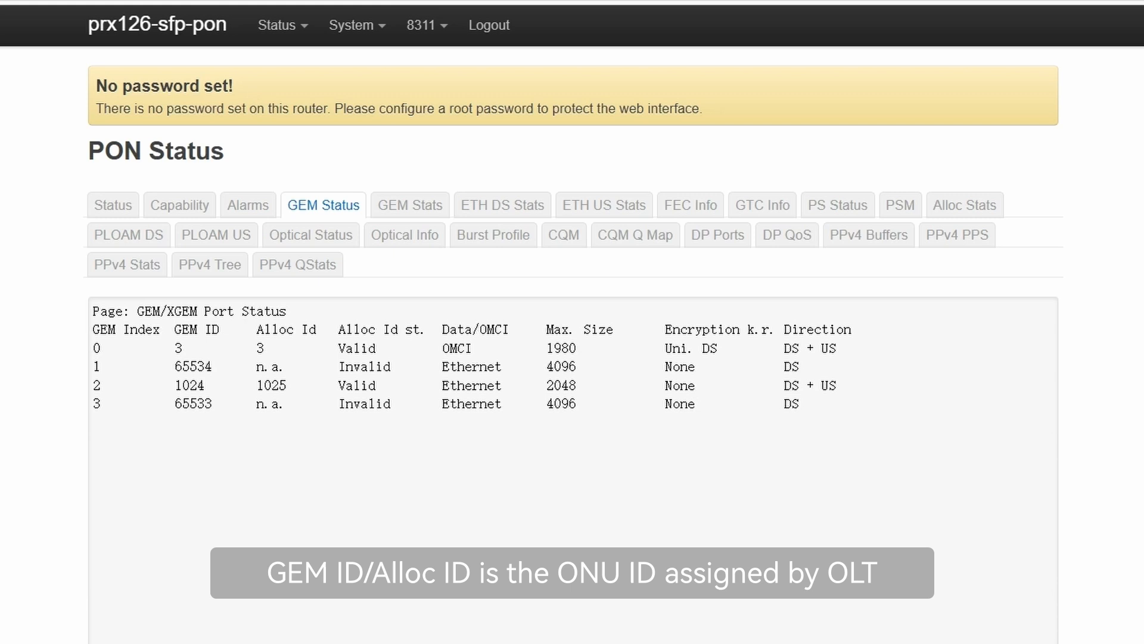
pyautogui.click(311, 235)
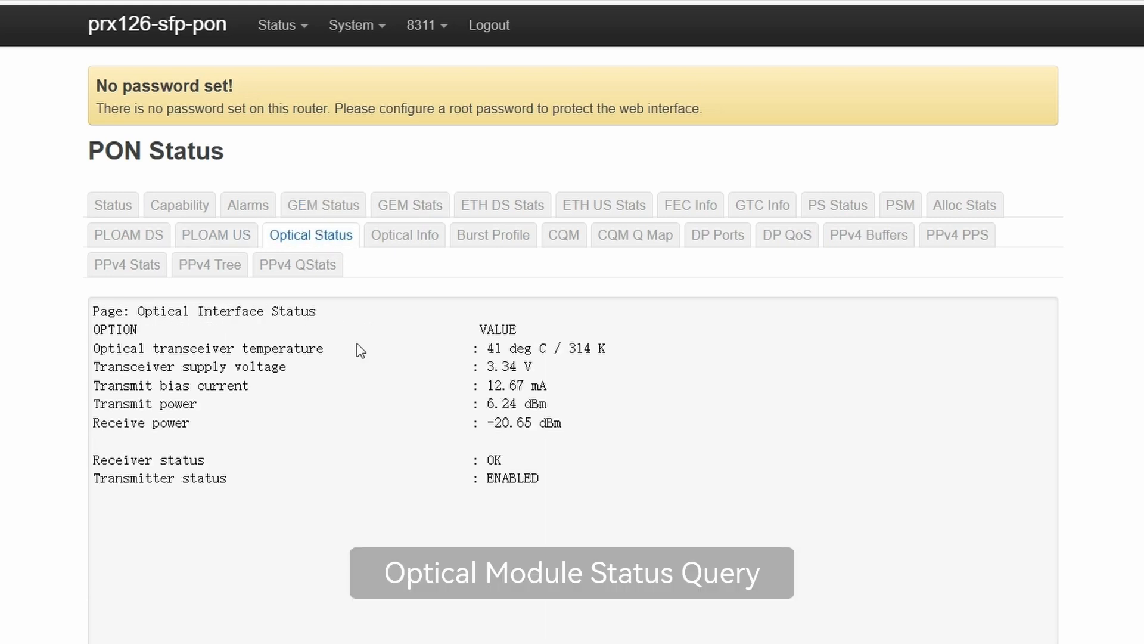
pyautogui.moveTo(572, 427)
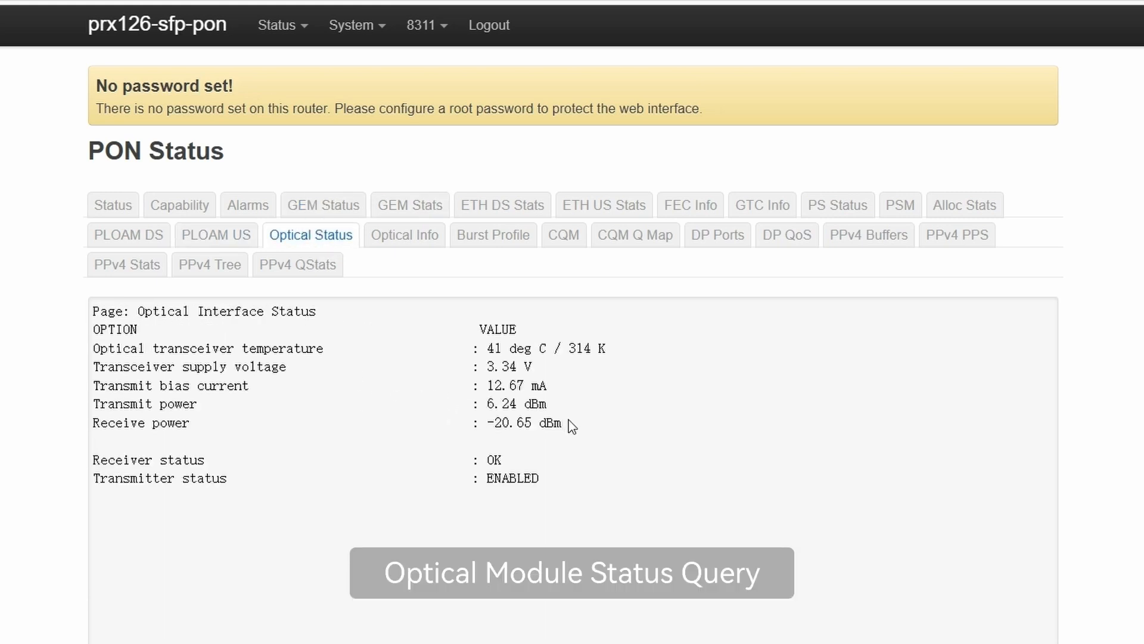
pyautogui.click(571, 572)
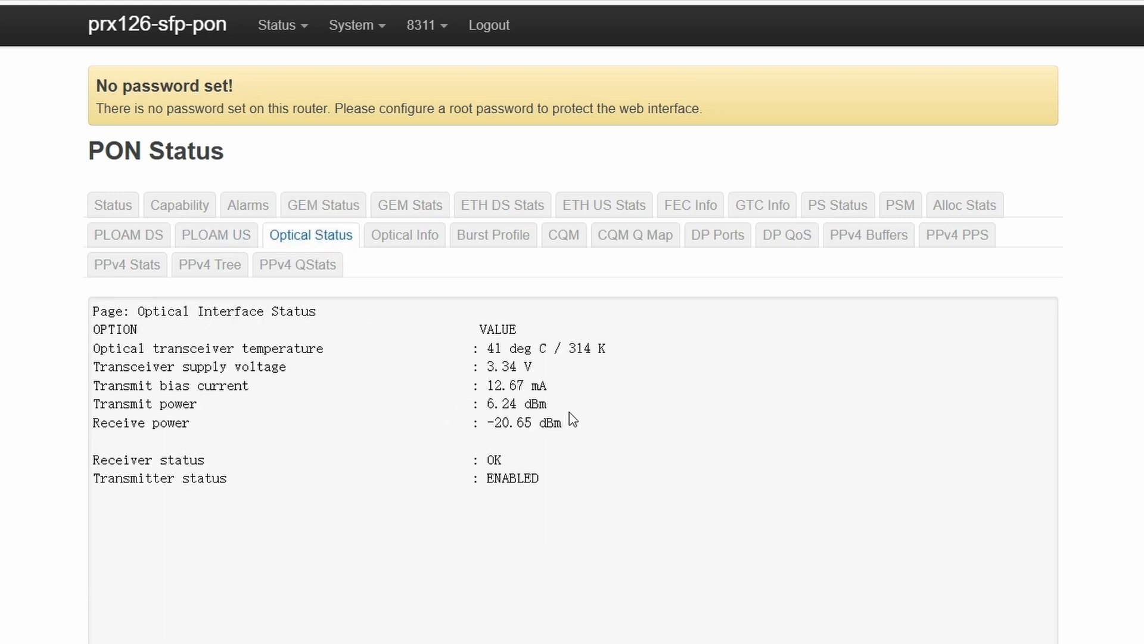
pyautogui.click(404, 235)
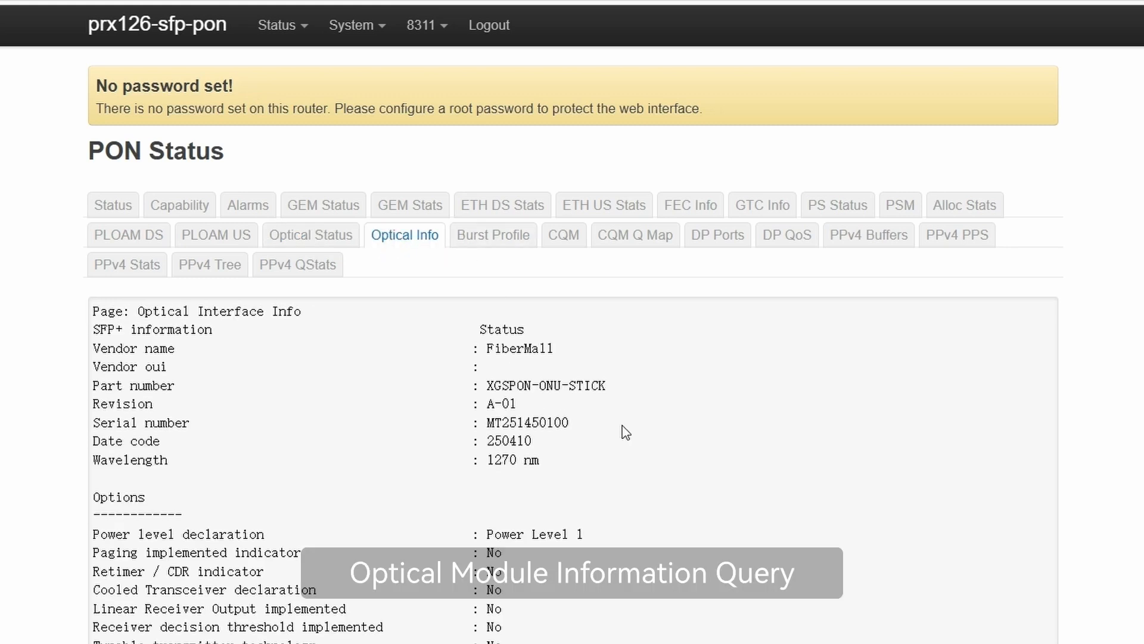
# Scroll through the FiberMall XGSPON-ONU-STICK SFP+ module information
pyautogui.scroll(-3)
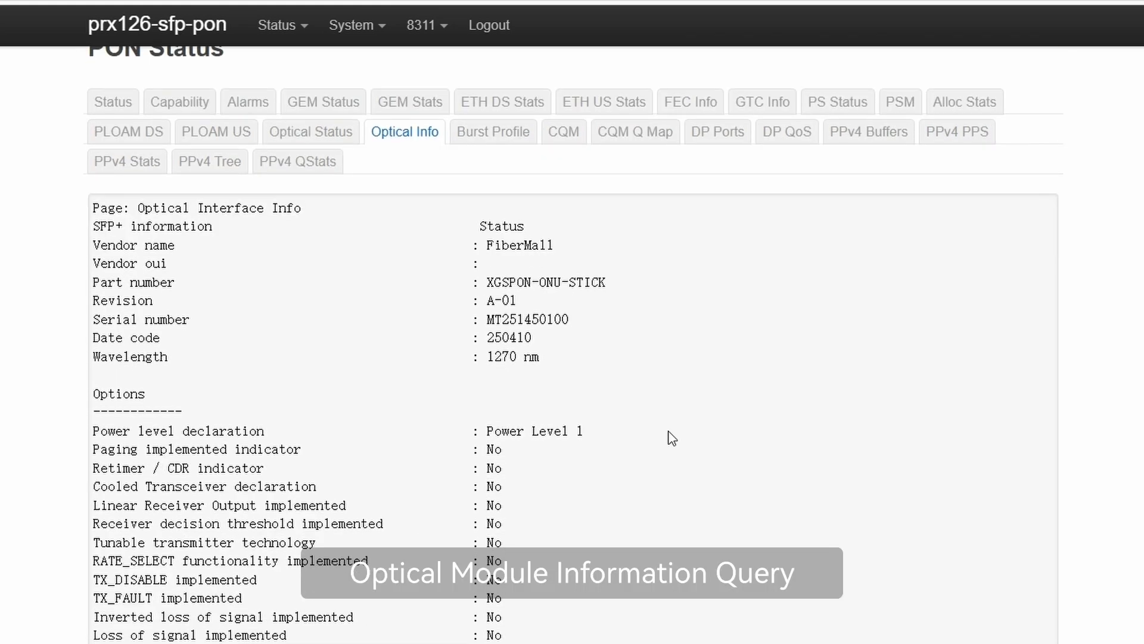
pyautogui.scroll(-3)
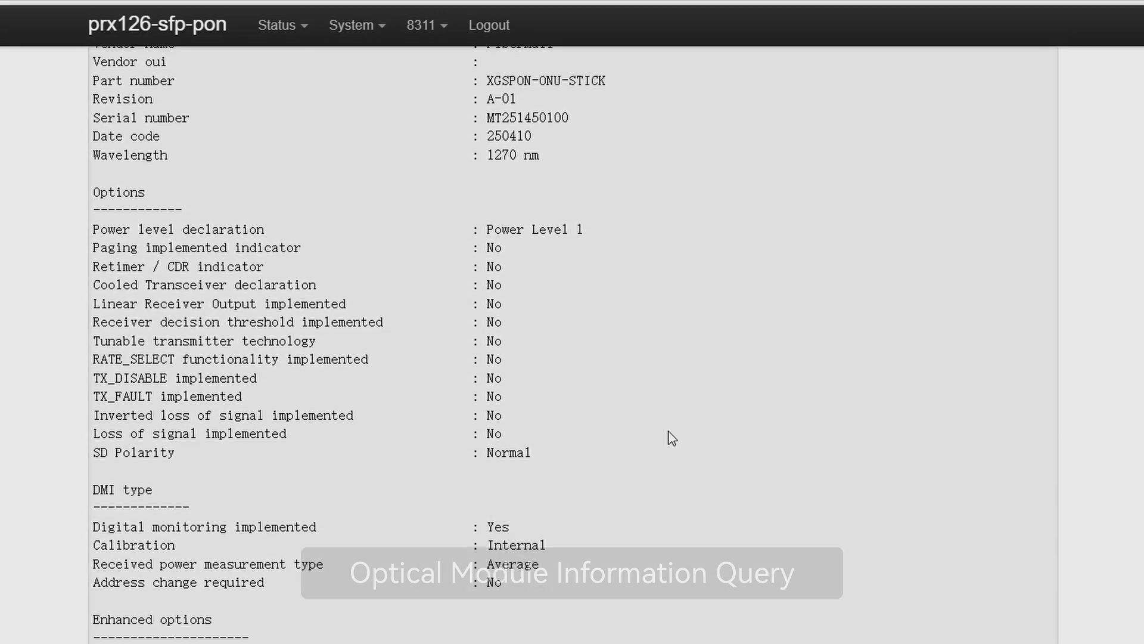
pyautogui.scroll(-3)
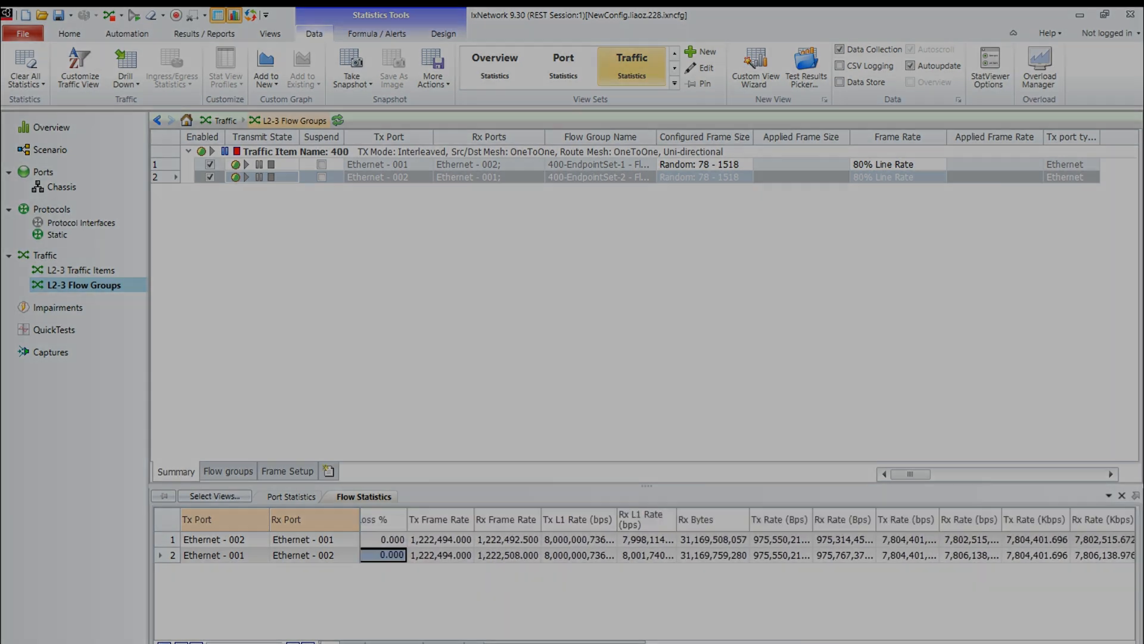
# Stop the IxNetwork test traffic, with both flows showing 0.000 loss
pyautogui.click(93, 65)
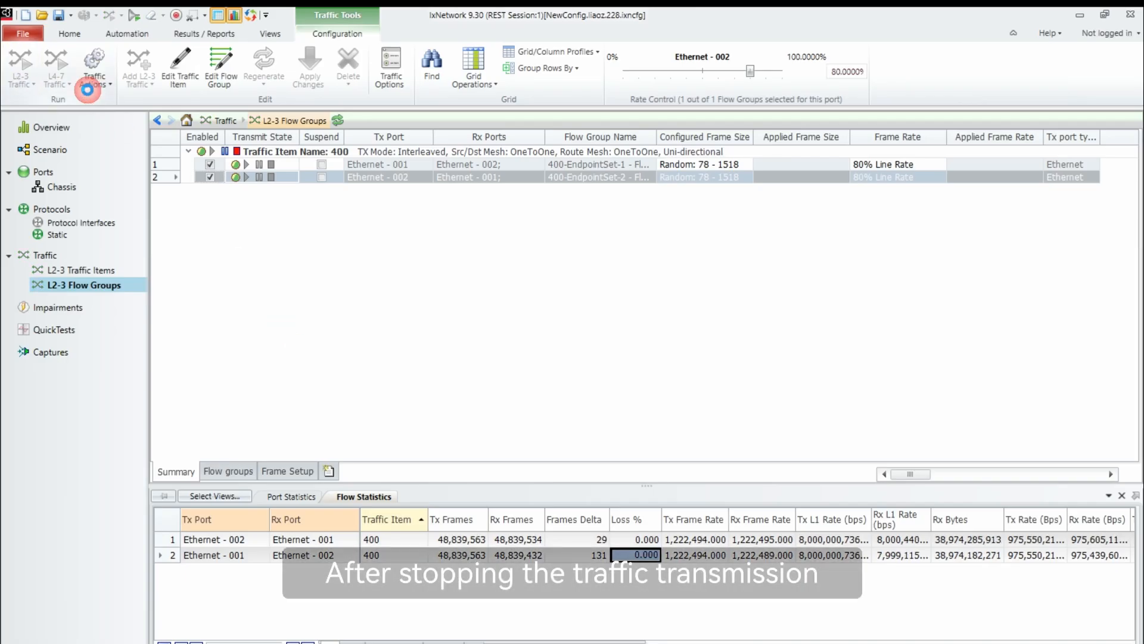